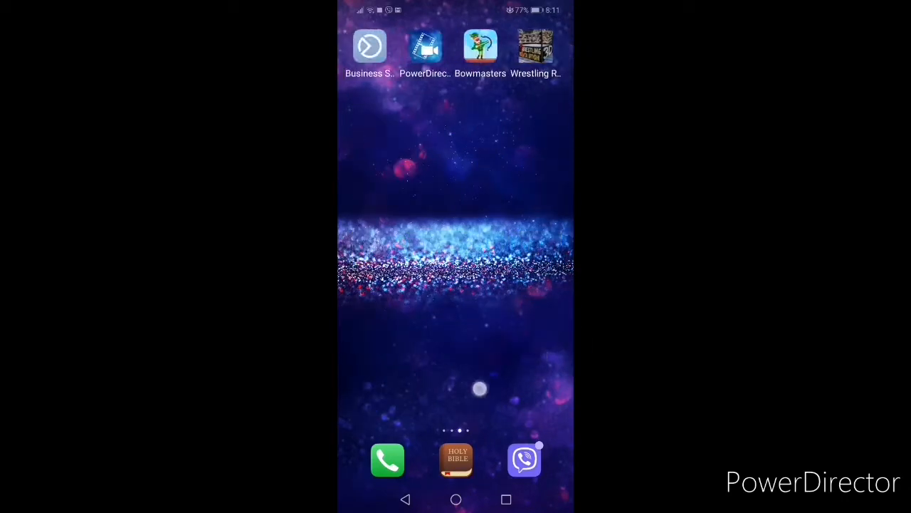
# Step: Search the Play Store for 'mod master' and launch the installed MOD-MASTER app
pyautogui.hscroll(-3)
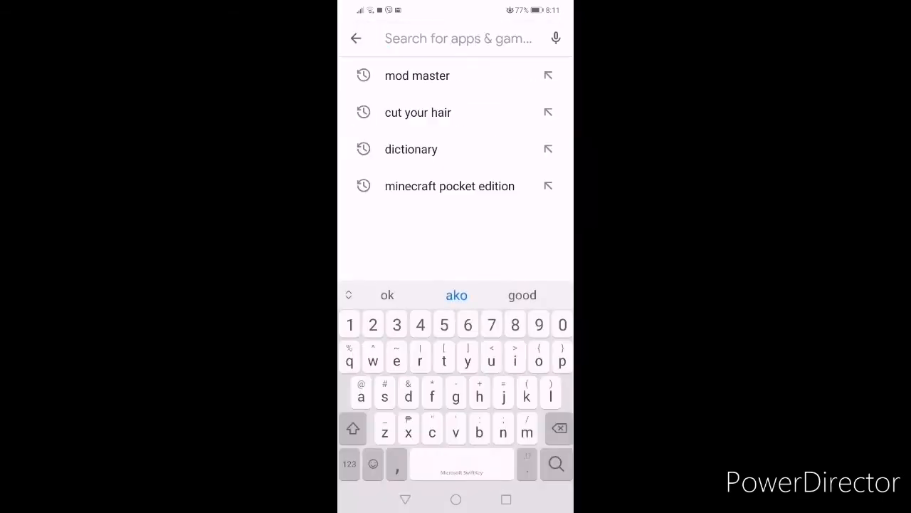
pyautogui.click(417, 76)
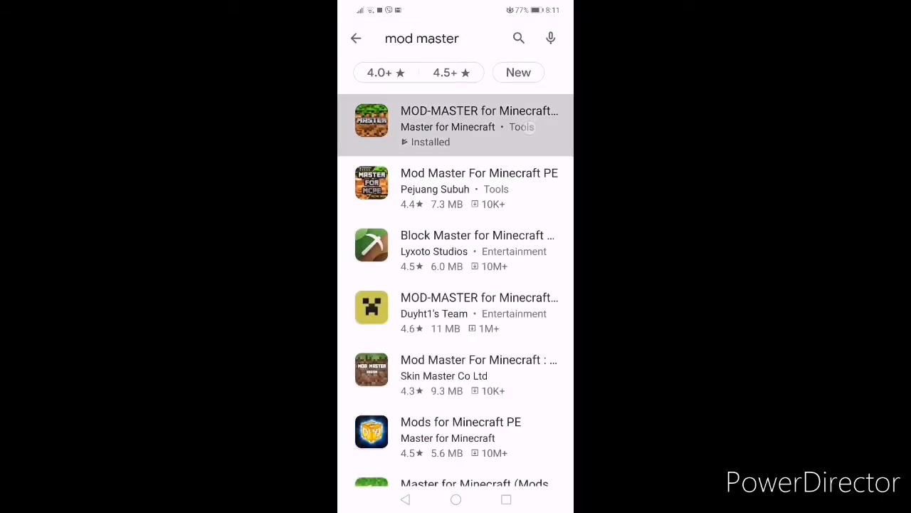
pyautogui.click(470, 125)
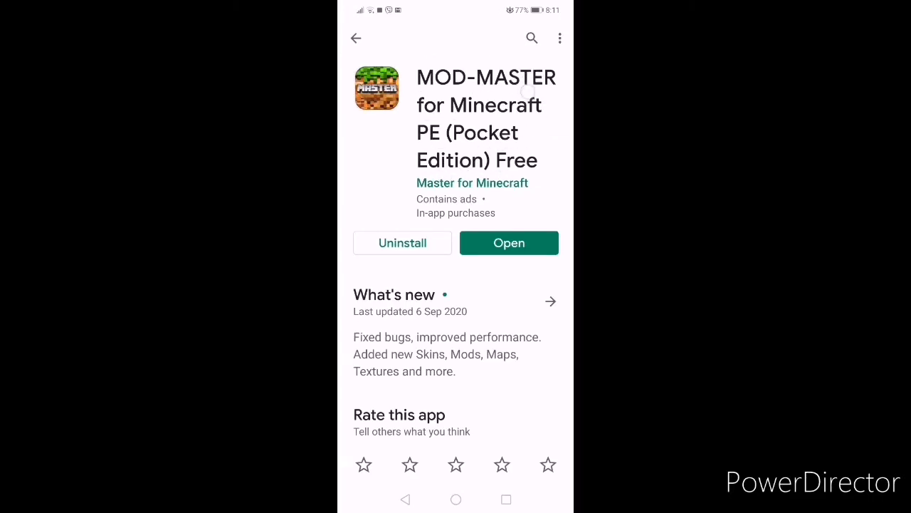
pyautogui.click(509, 243)
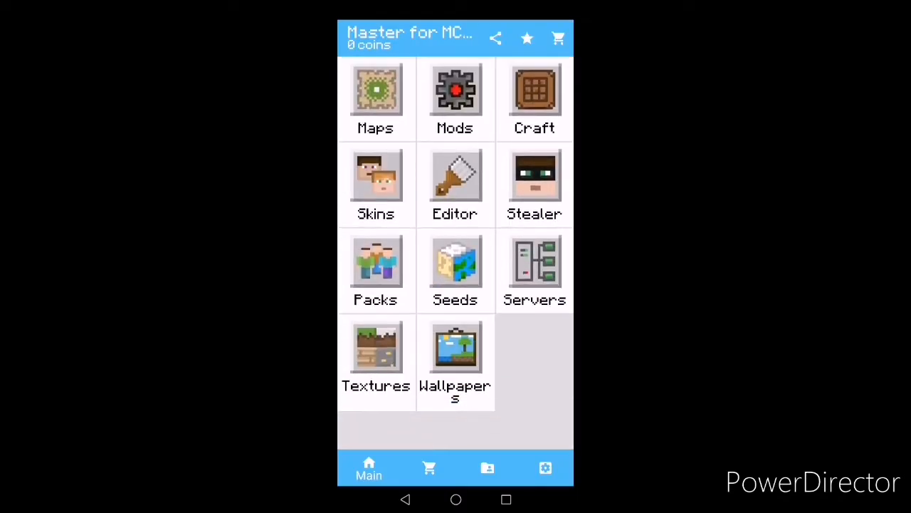
# Step: Open the Textures category from the Mod-Master main screen
pyautogui.click(376, 347)
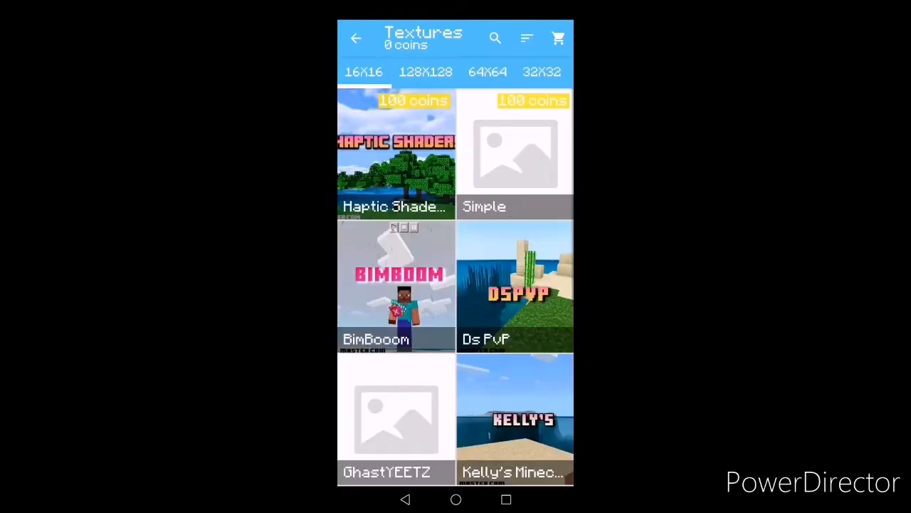
# Step: Open the Haptic Shaders pack page and browse it to install the pack
pyautogui.click(396, 153)
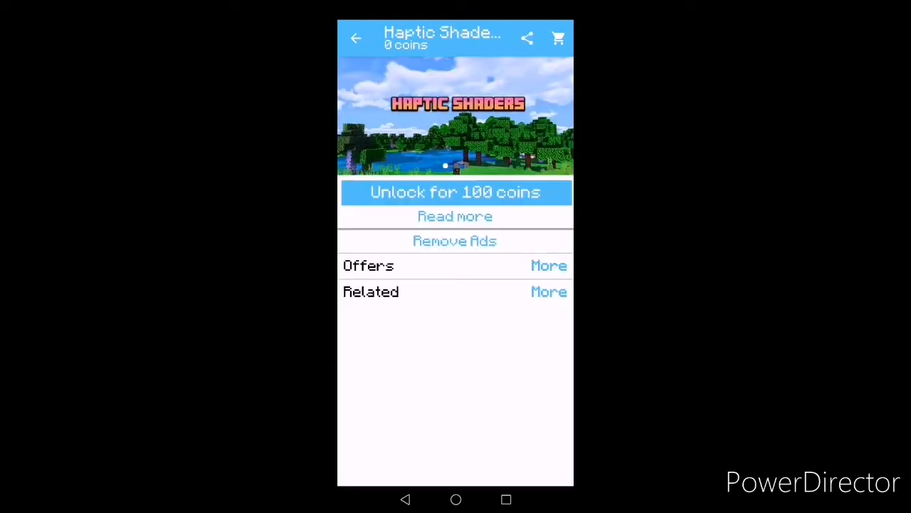
pyautogui.moveTo(534, 118); pyautogui.dragTo(392, 117)
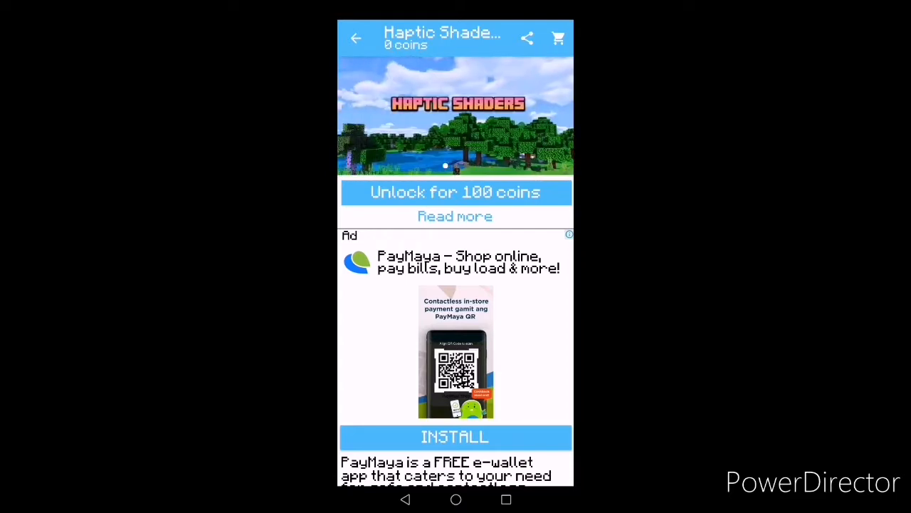
pyautogui.scroll(-3)
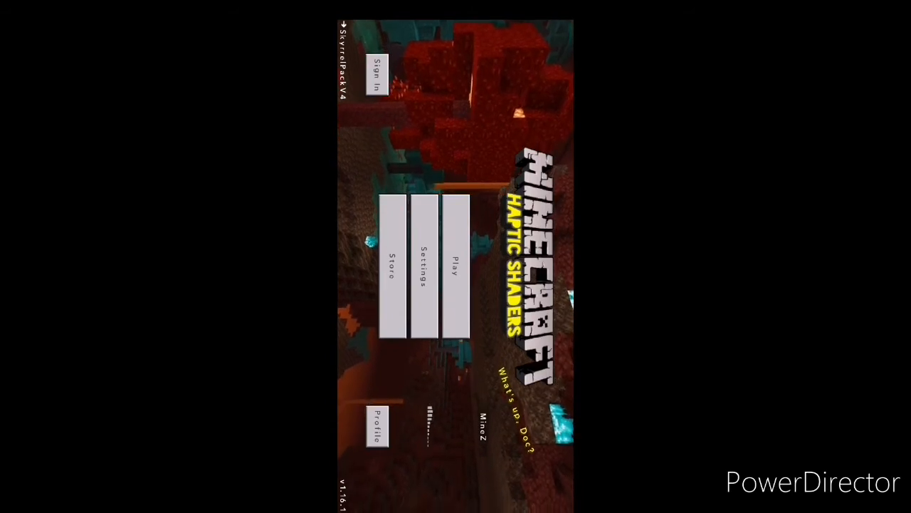
# Step: Tap Play to pick the MineZ world and pause once loaded
pyautogui.click(455, 266)
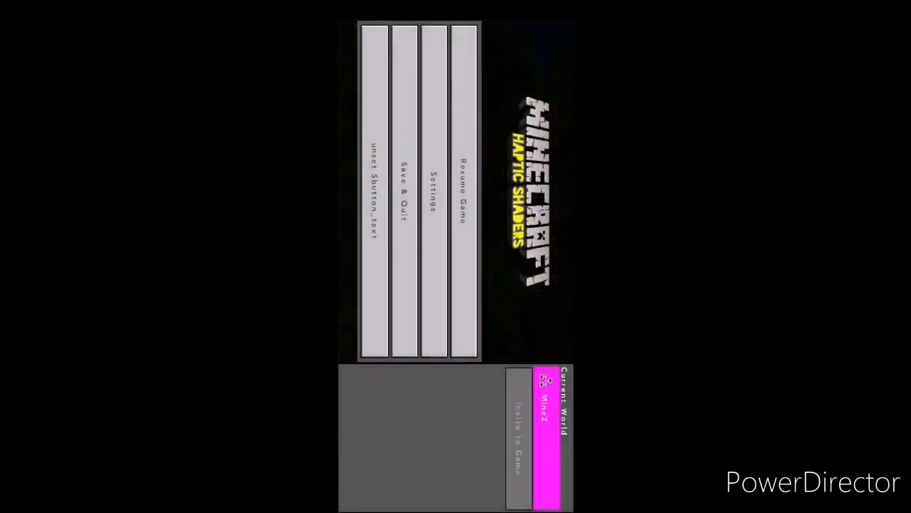
# Step: Open Settings from the pause menu to reach the Video options
pyautogui.click(463, 179)
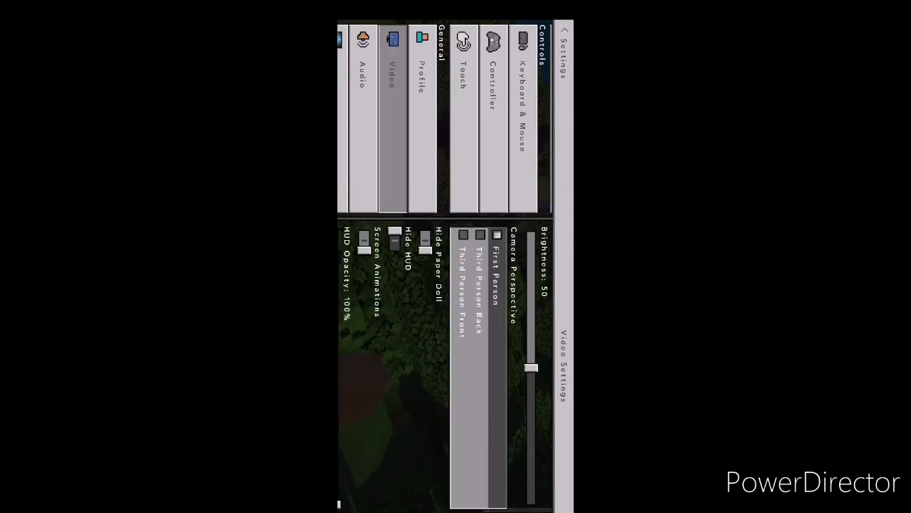
# Step: Leave Settings, resume MineZ, and close the inventory to view the forest
pyautogui.click(492, 306)
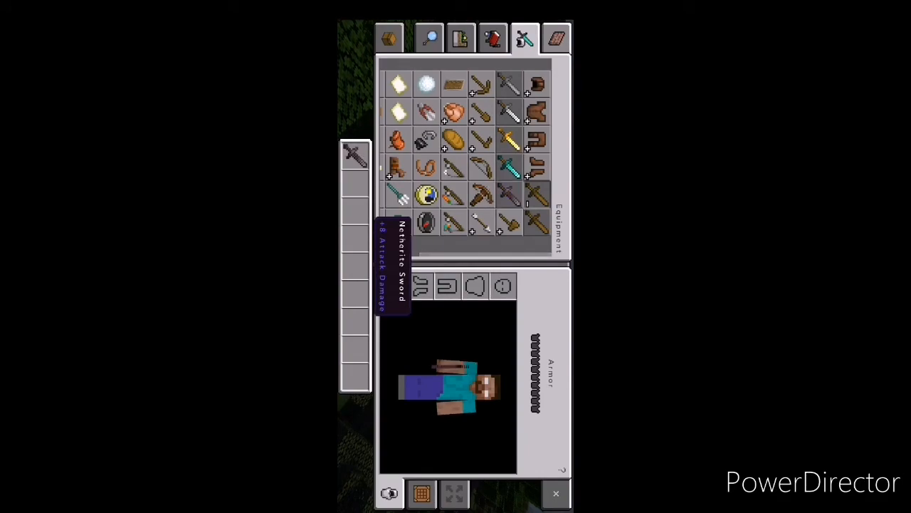
pyautogui.click(556, 492)
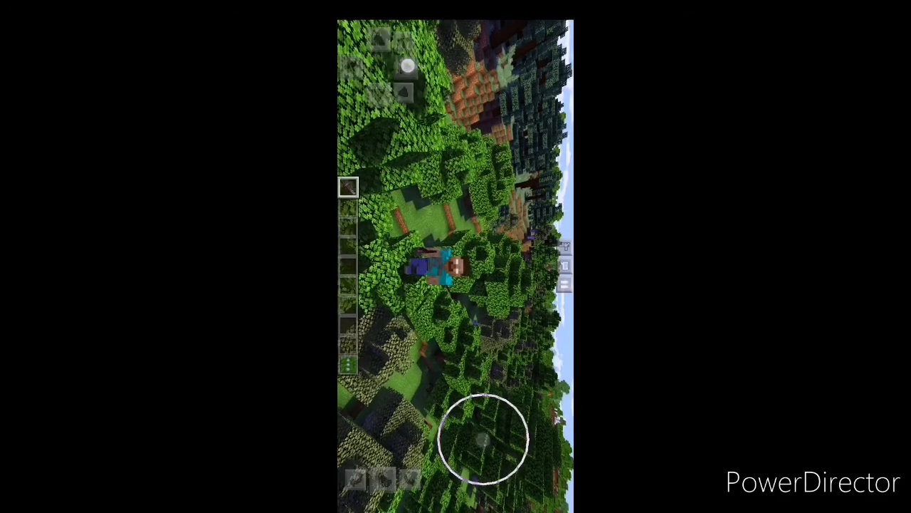